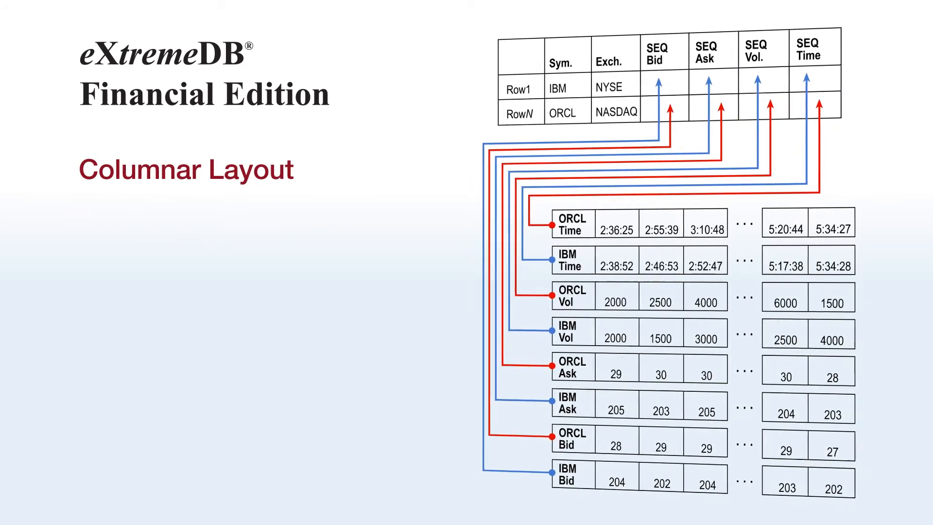
pyautogui.press('Right')
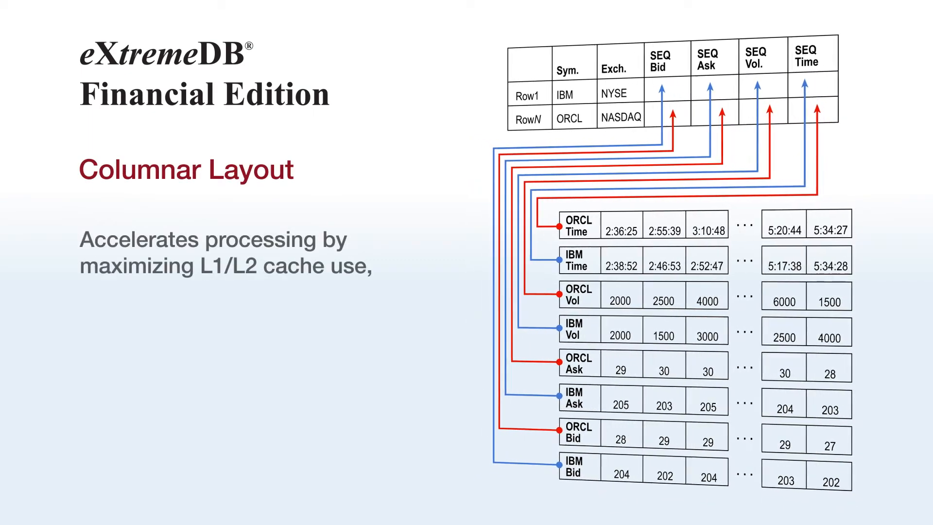